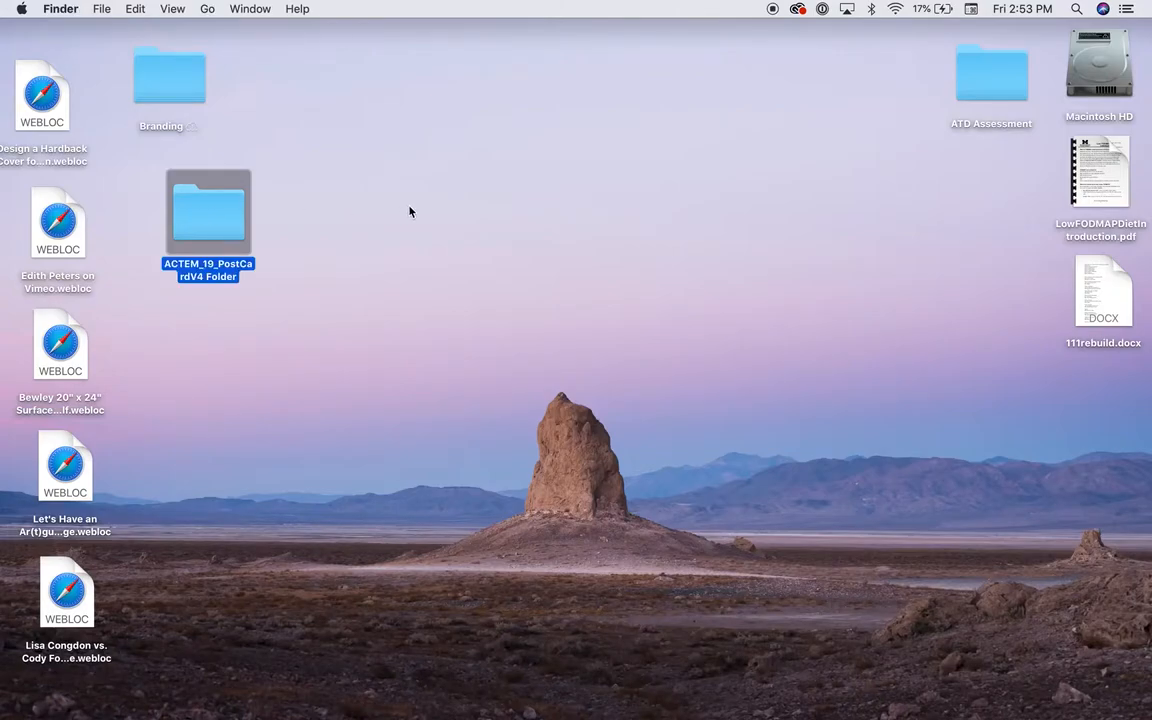
Deselect the desktop and drag the ACTEM_19_PostCardV4 Folder up and to the right.
click(409, 211)
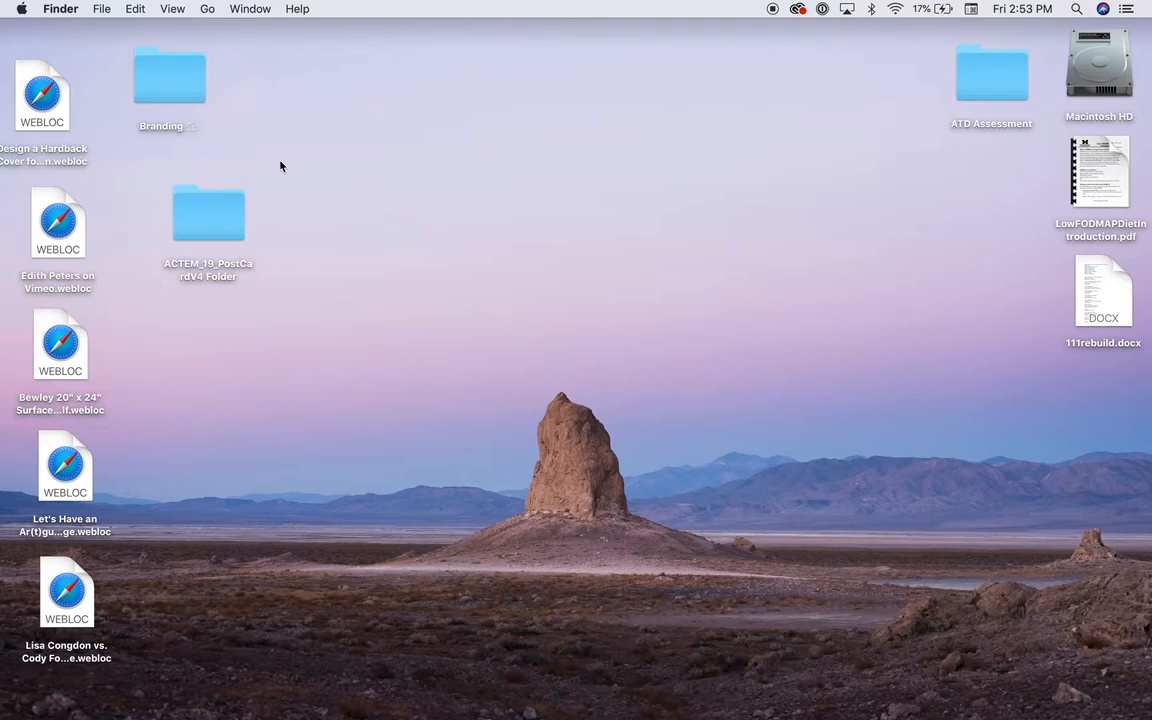
drag(208, 215, 255, 200)
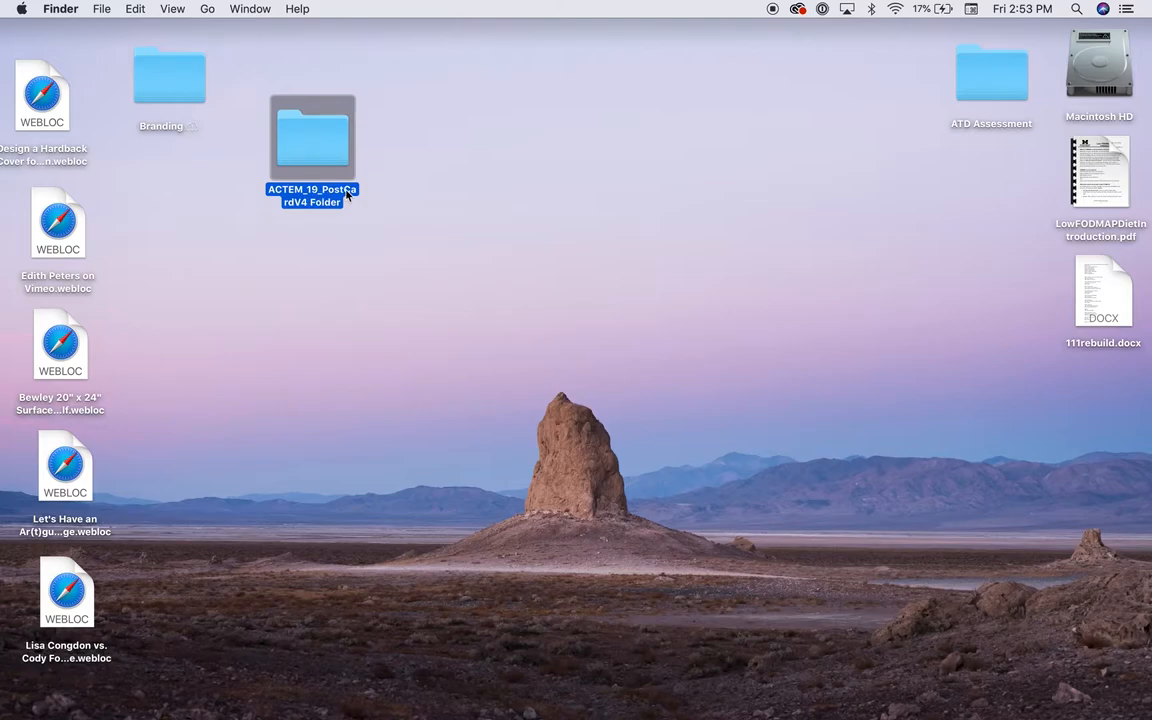
Compress the ACTEM_19_PostCardV4 Folder from the File menu into a ZIP copy.
click(414, 162)
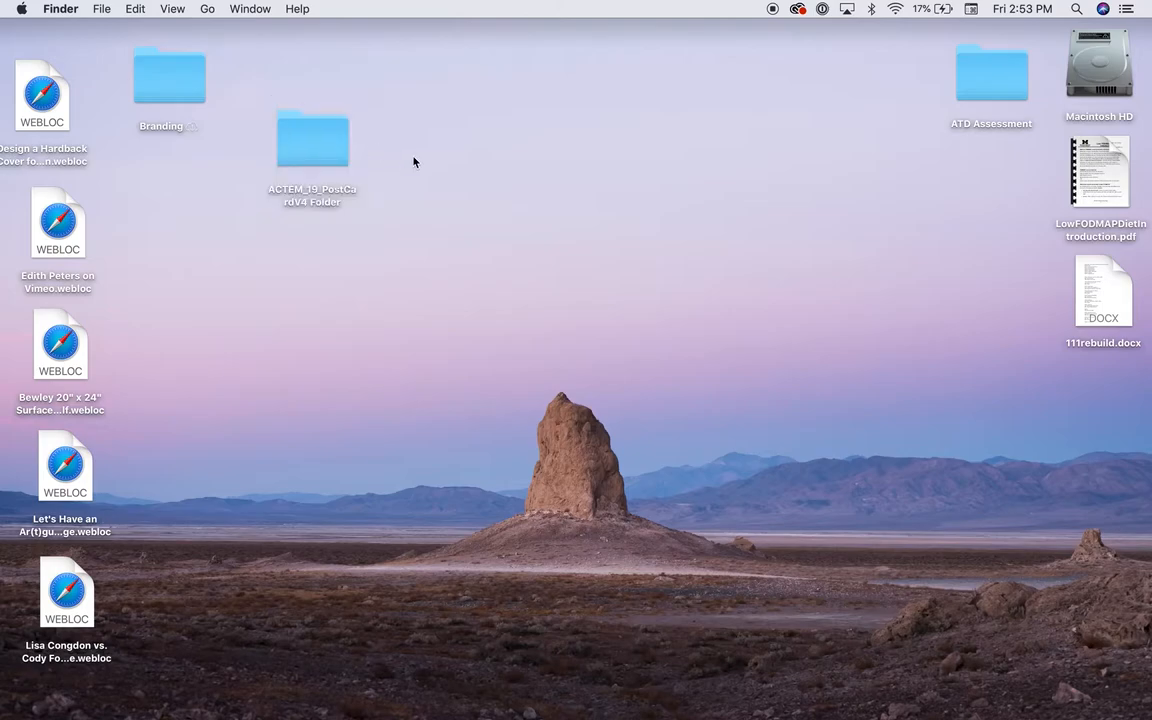
click(312, 140)
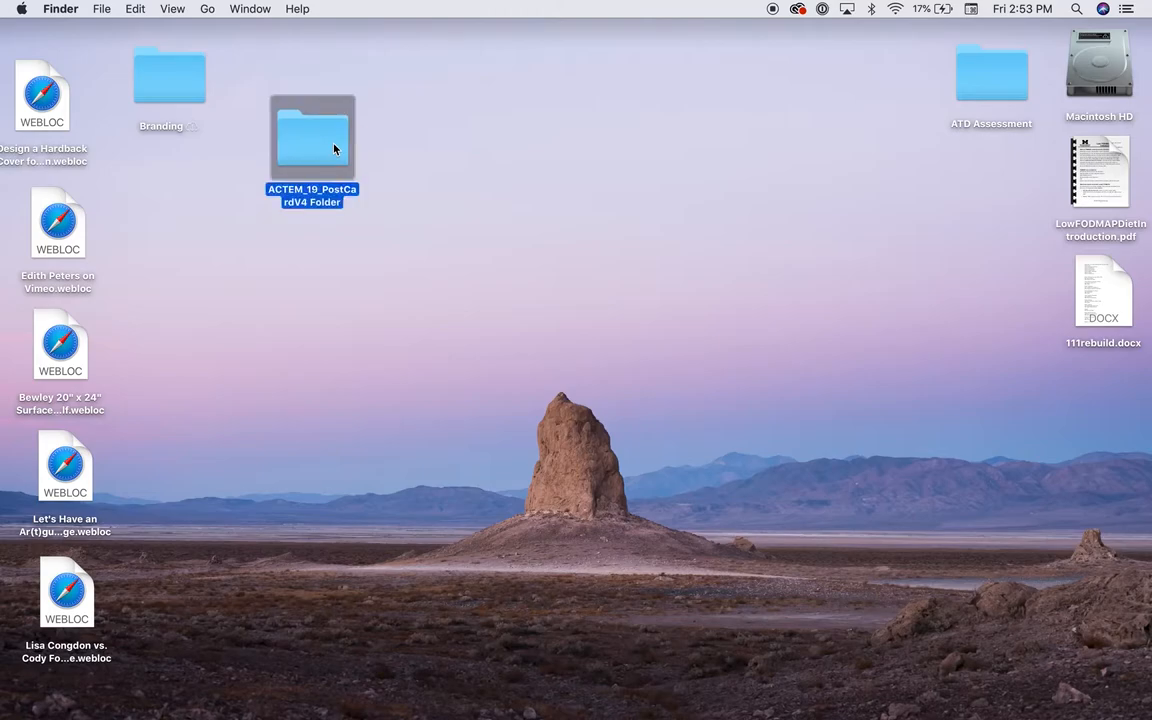
click(101, 8)
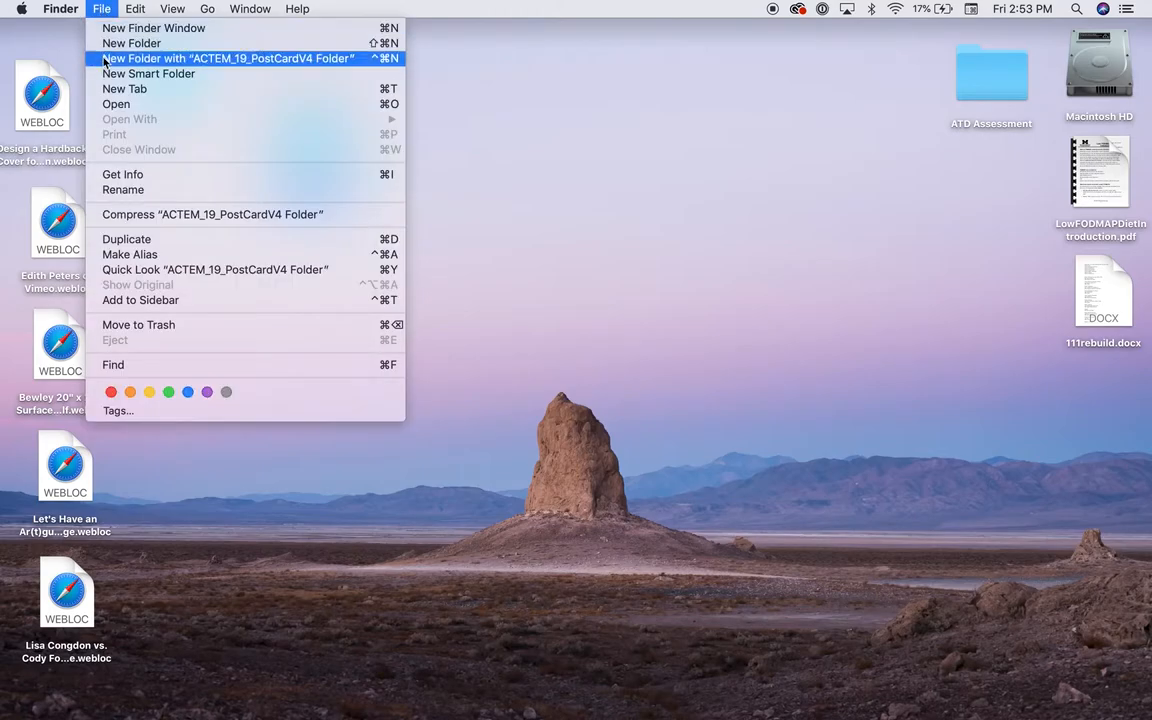
click(227, 58)
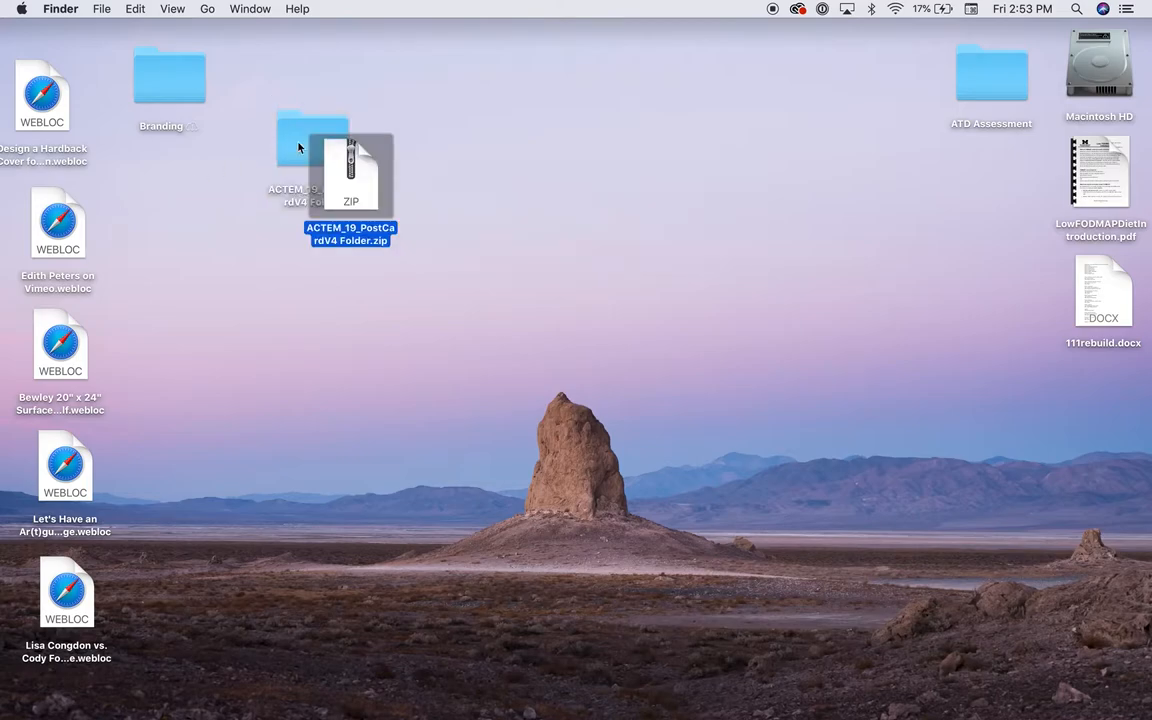
mouse_move(378, 186)
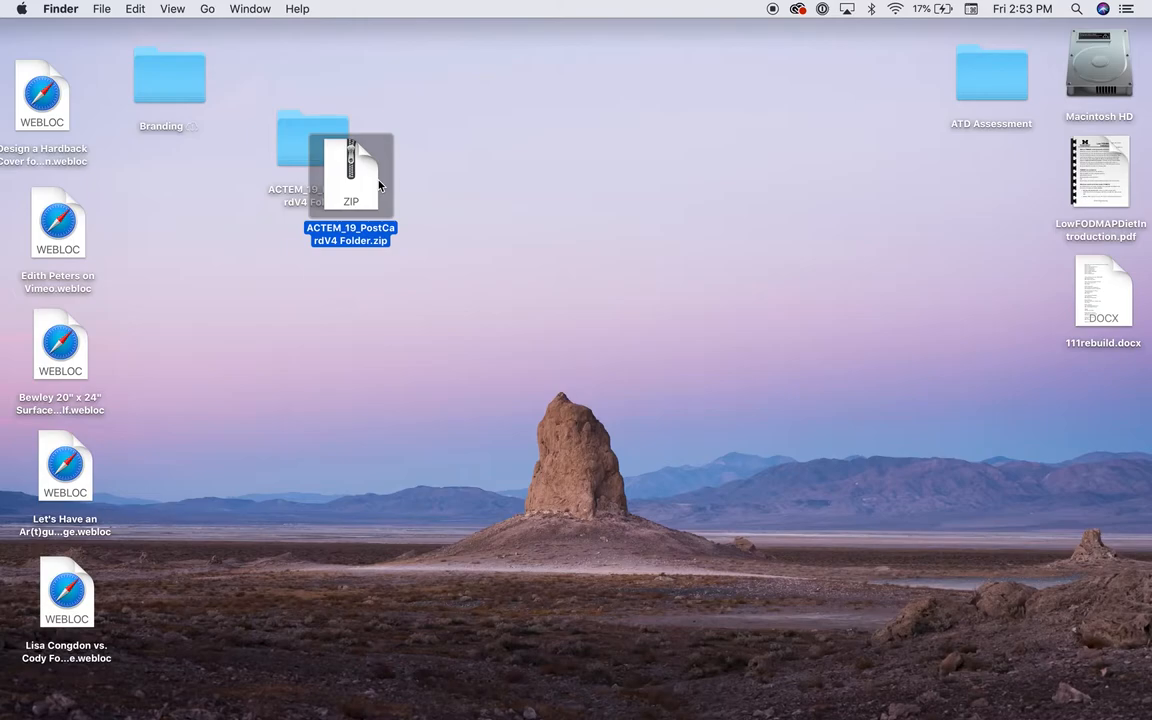
Drag ACTEM_19_PostCardV4 Folder.zip down and left, clear of the folder.
drag(351, 175, 231, 225)
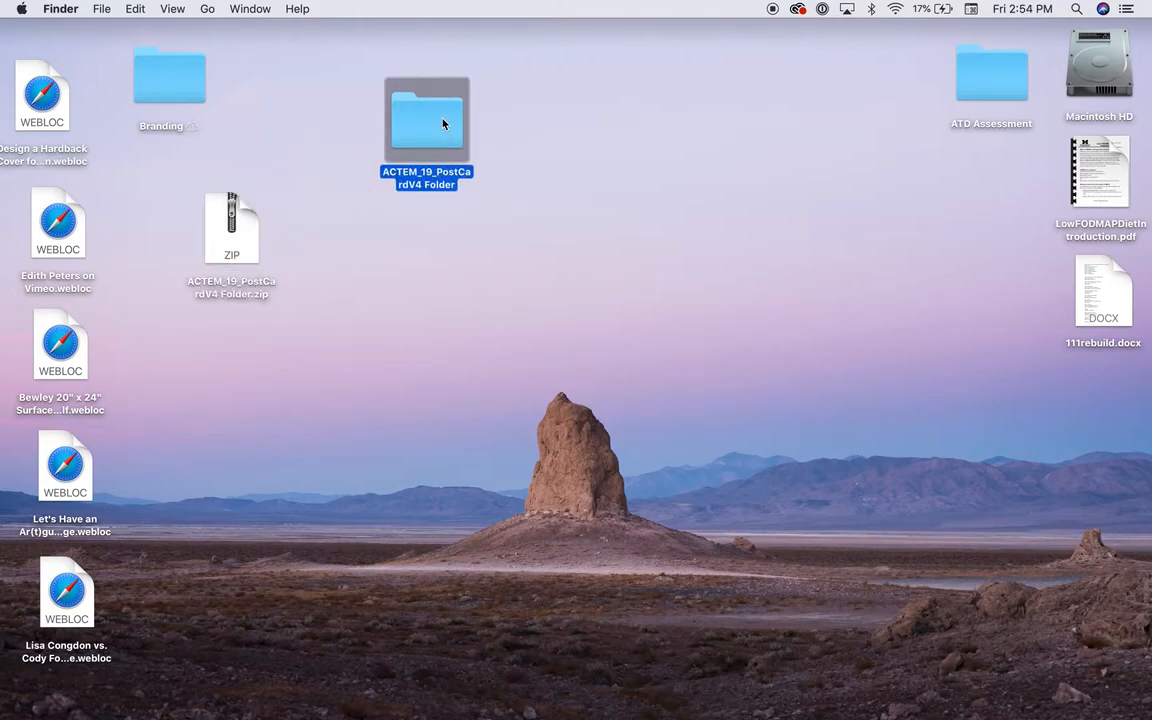
mouse_move(249, 256)
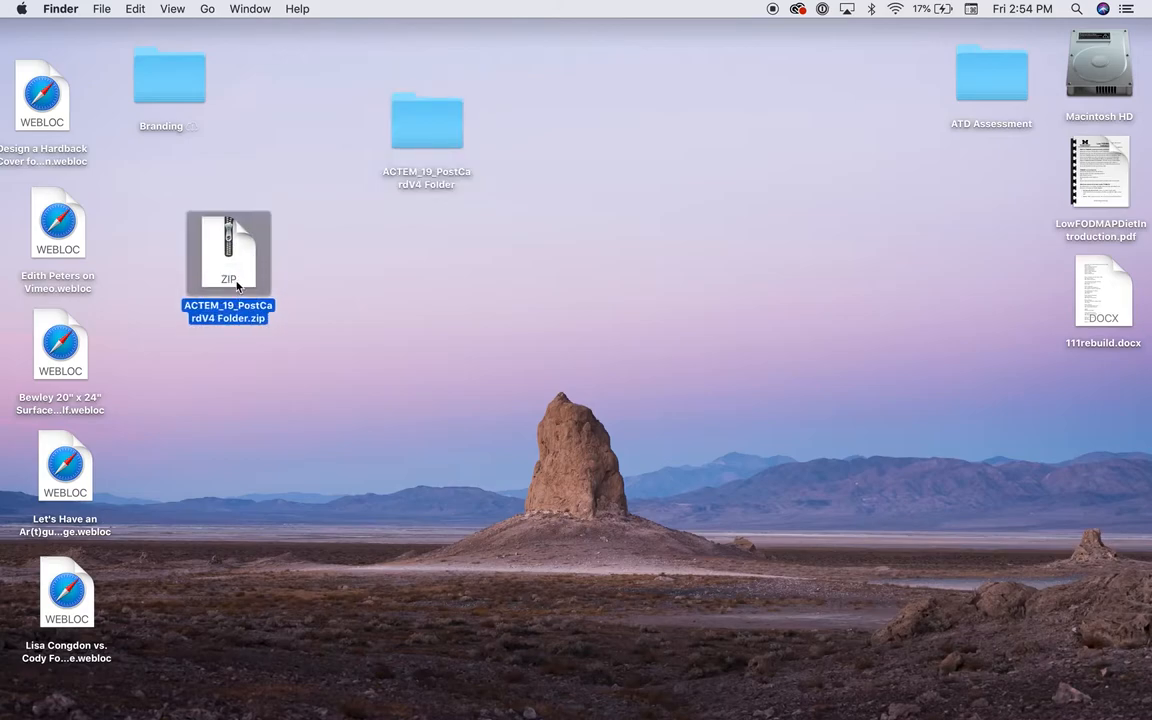
mouse_move(250, 273)
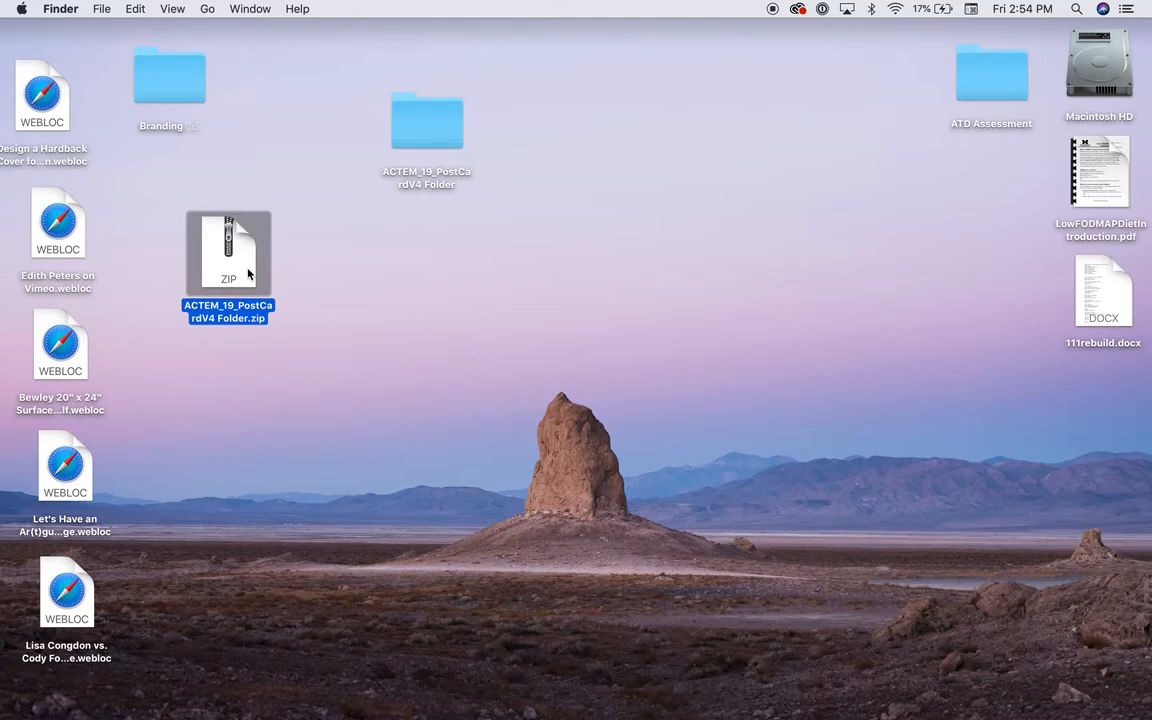